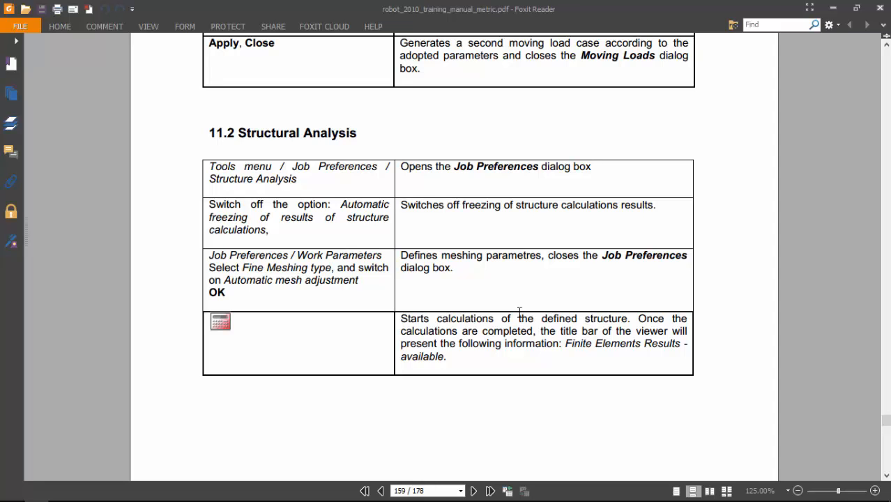
Scroll the manual to section 11.2 Structural Analysis and return to the Robot window.
scroll("down", 3)
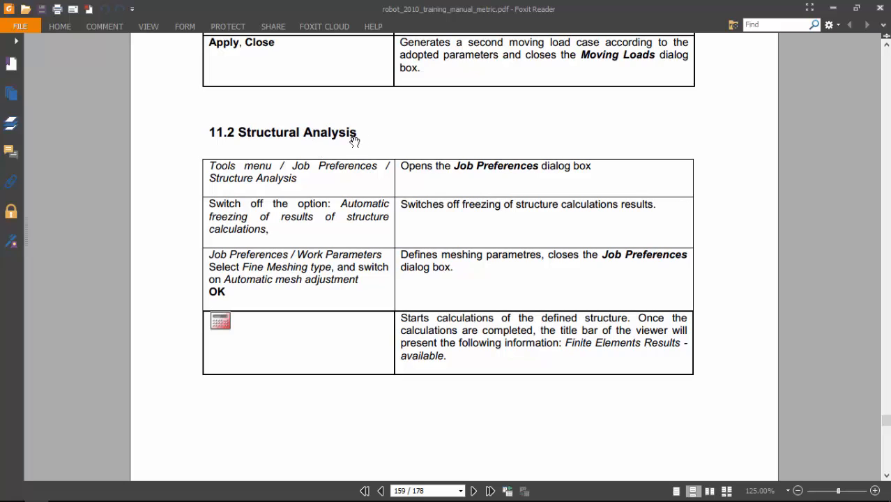
scroll("down", 3)
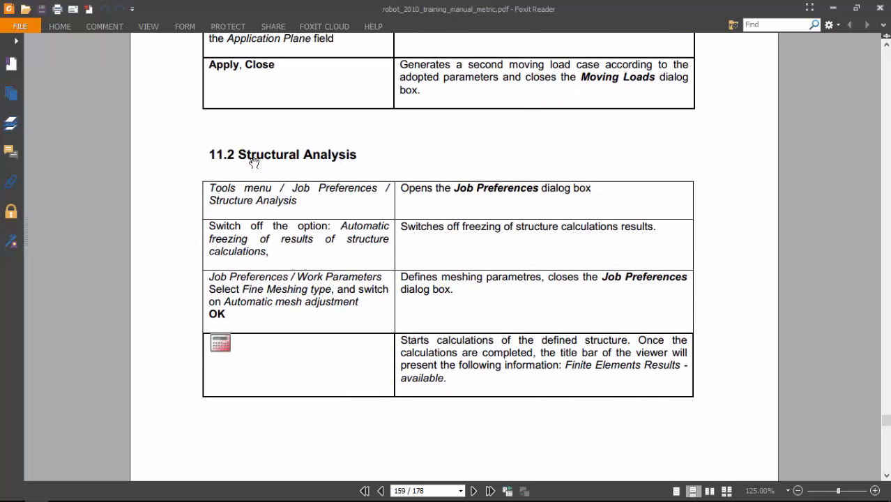
right_click(418, 176)
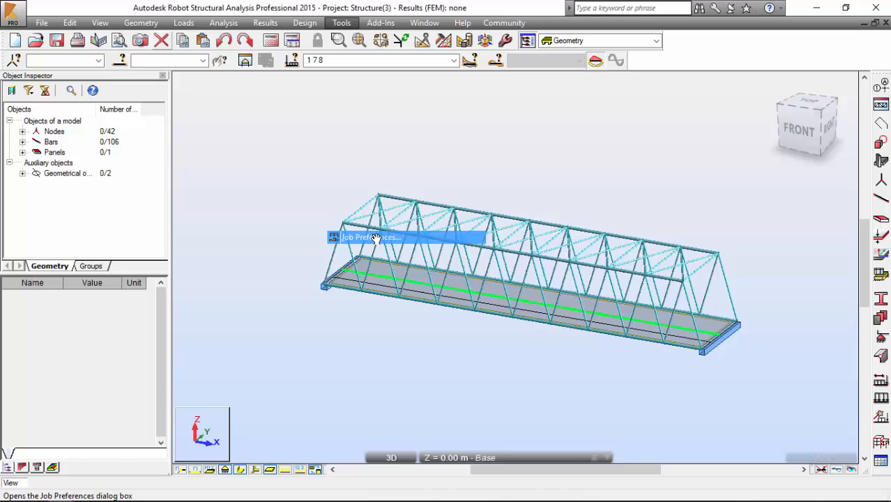
In Job Preferences, switch off automatic freezing of structure calculation results.
left_click(369, 238)
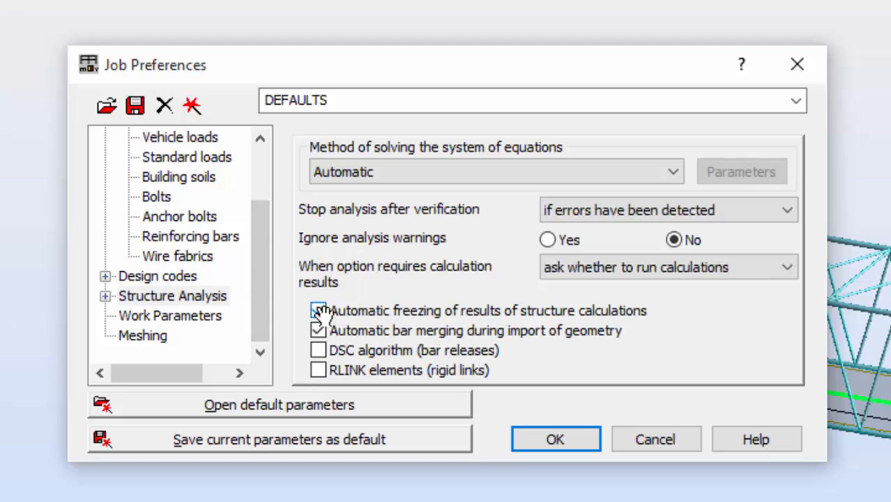
left_click(318, 309)
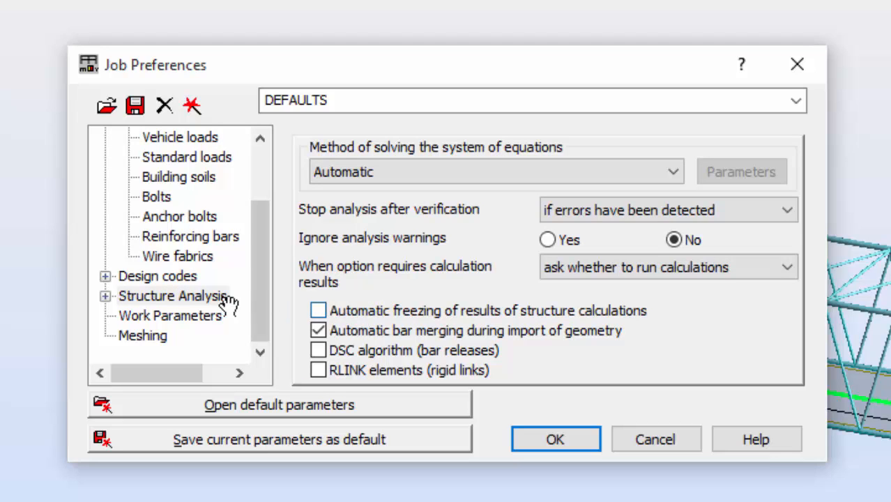
left_click(170, 315)
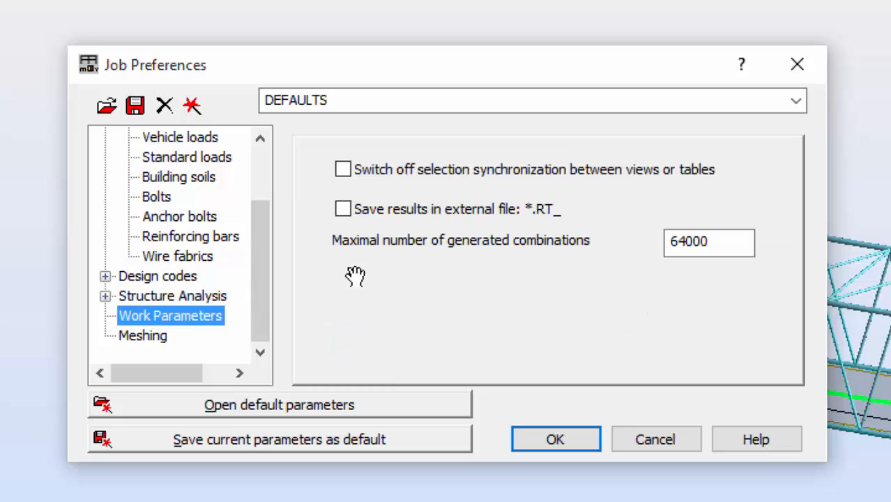
Set all-panel meshing to Fine with iterative FE mesh adjustment, keep kinematic constraints, and confirm.
left_click(142, 334)
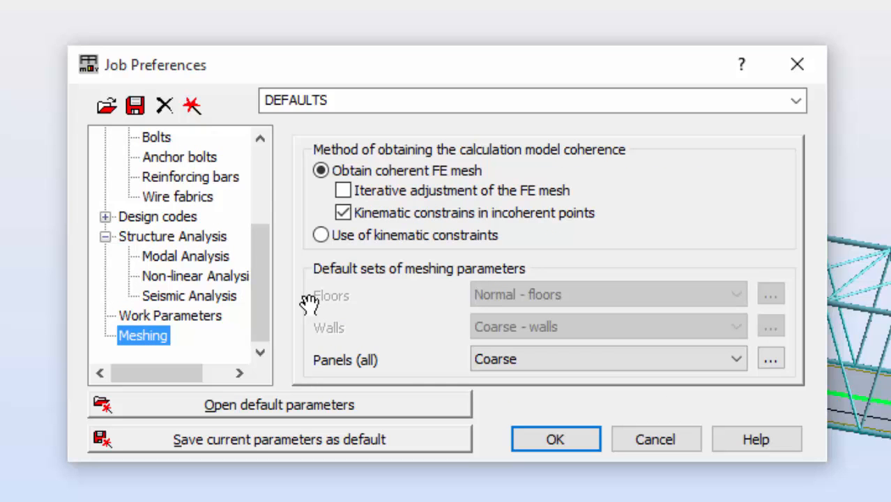
left_click(737, 359)
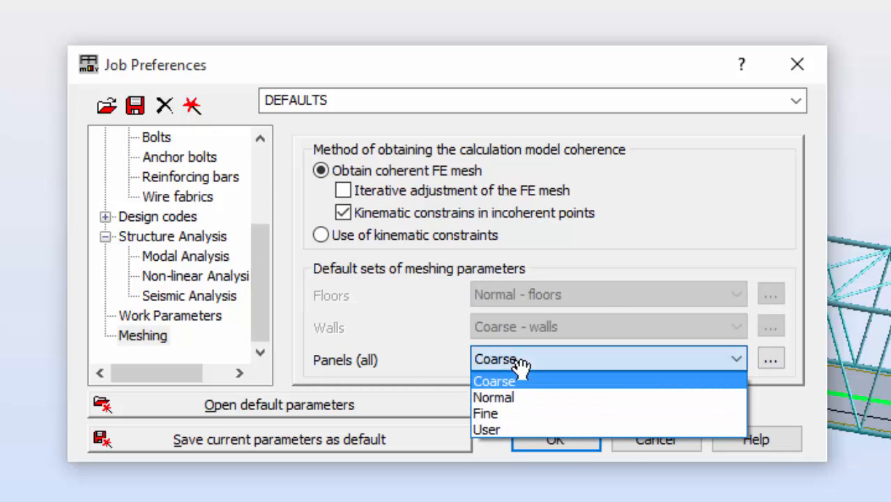
left_click(485, 413)
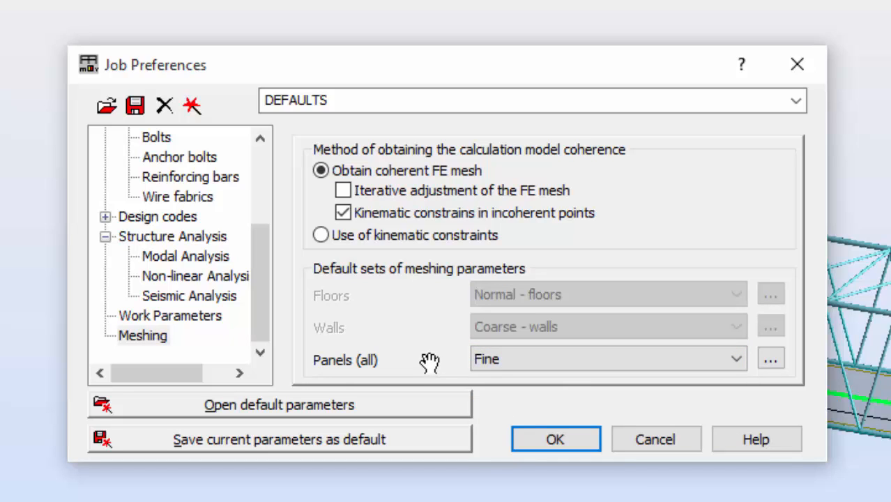
mouse_move(419, 350)
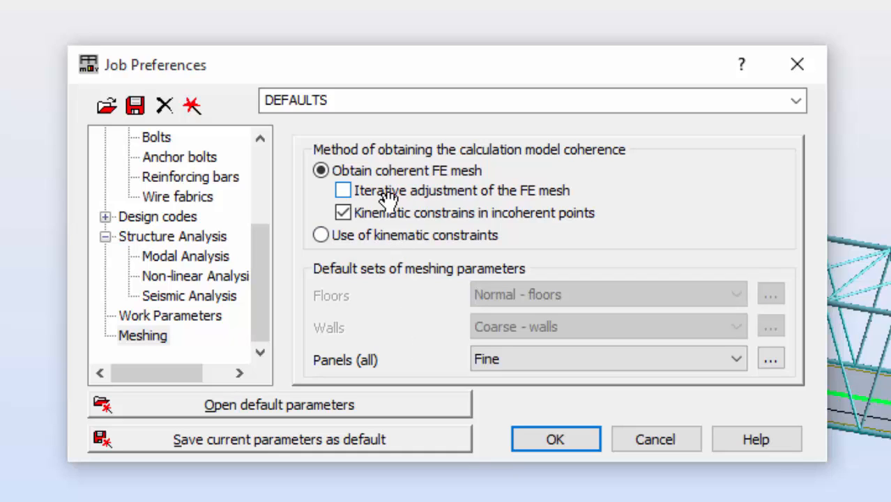
left_click(343, 190)
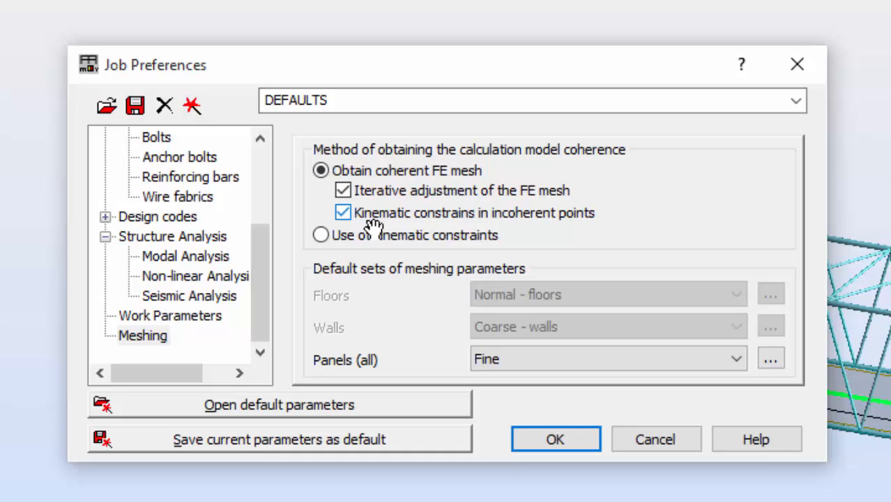
left_click(343, 212)
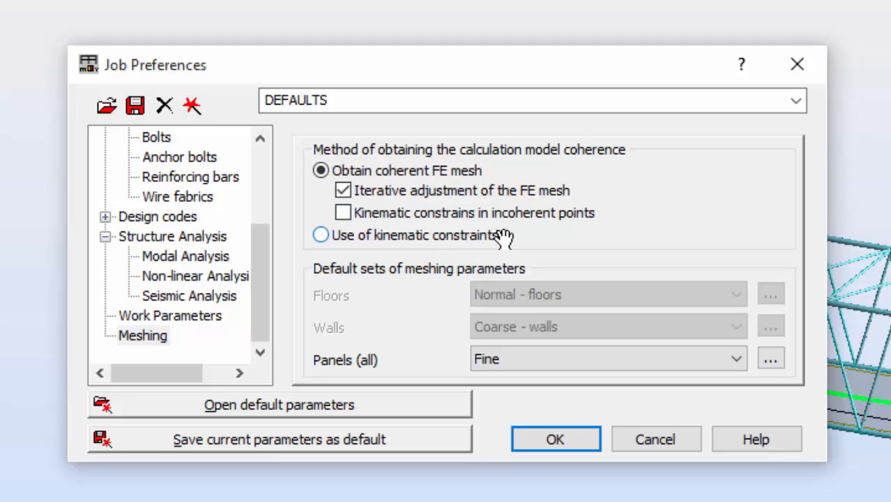
left_click(343, 212)
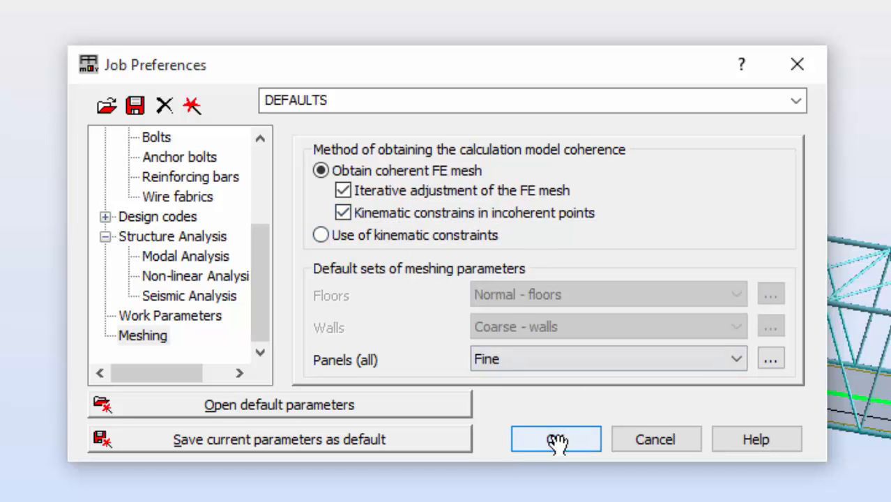
left_click(556, 440)
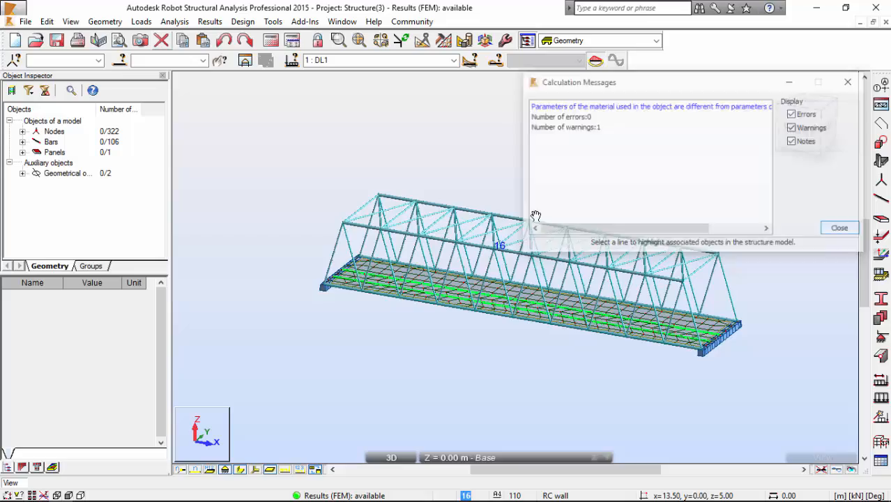
Close the calculation messages window and rotate the bridge model view.
left_click(839, 227)
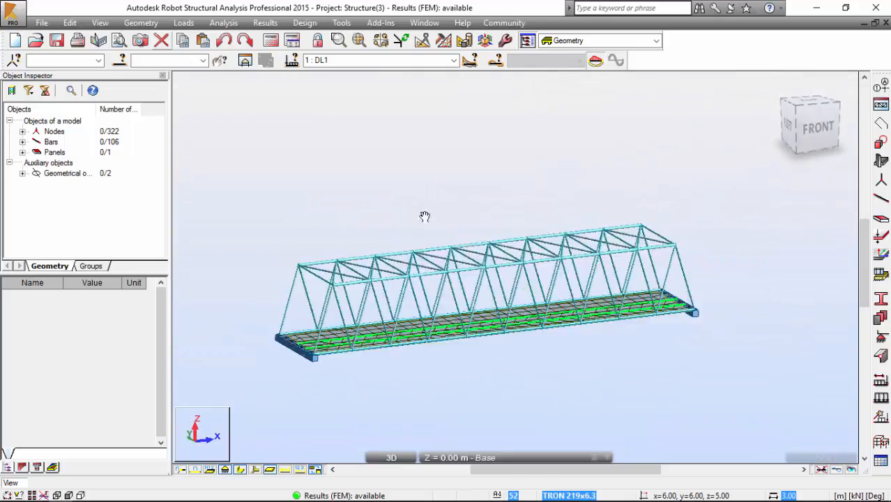
left_click_drag(424, 216, 530, 148)
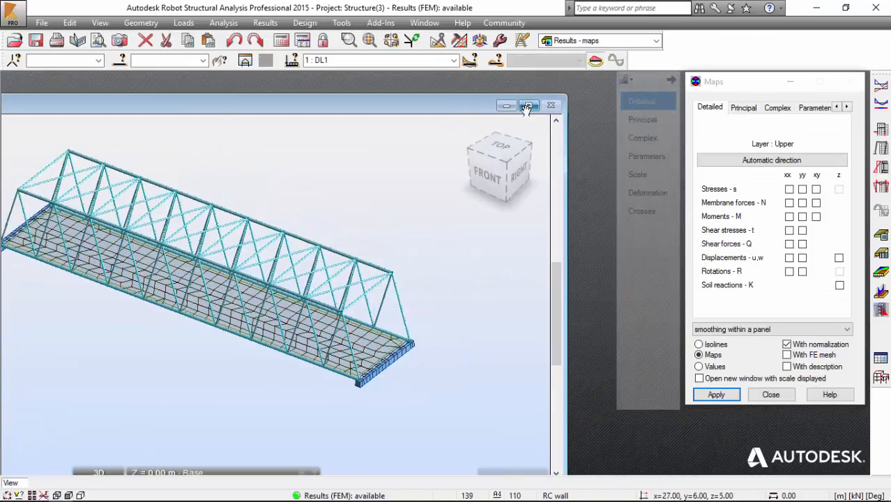
Maximize the model view to fill the workspace for the LL1 displacement map.
left_click(527, 106)
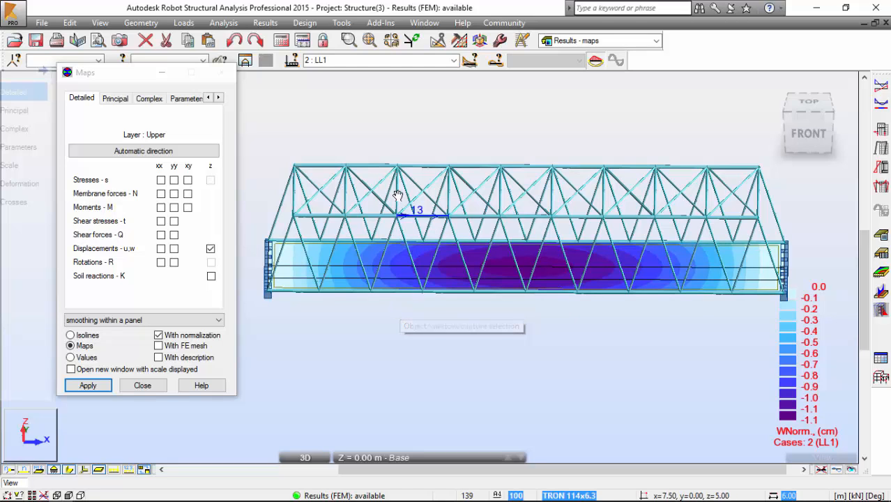
Show the Moving vehicle case map with the deformed structure active, orbiting to an oblique view.
left_click(452, 59)
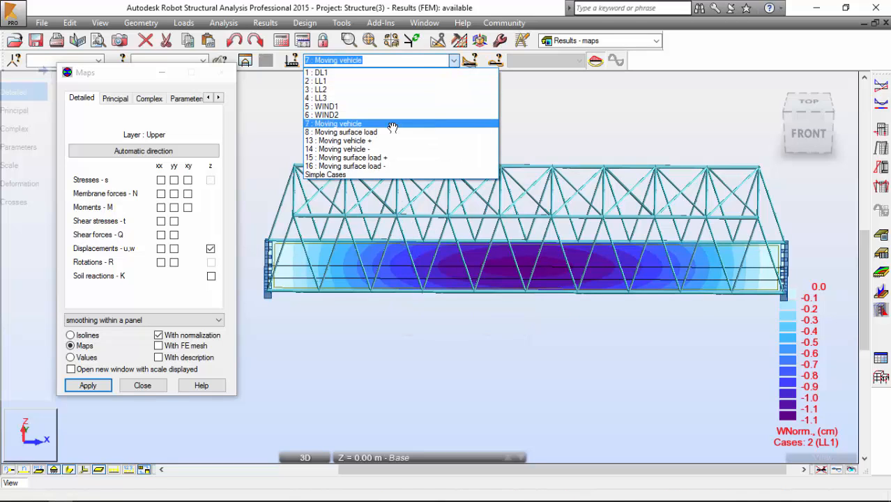
left_click(338, 122)
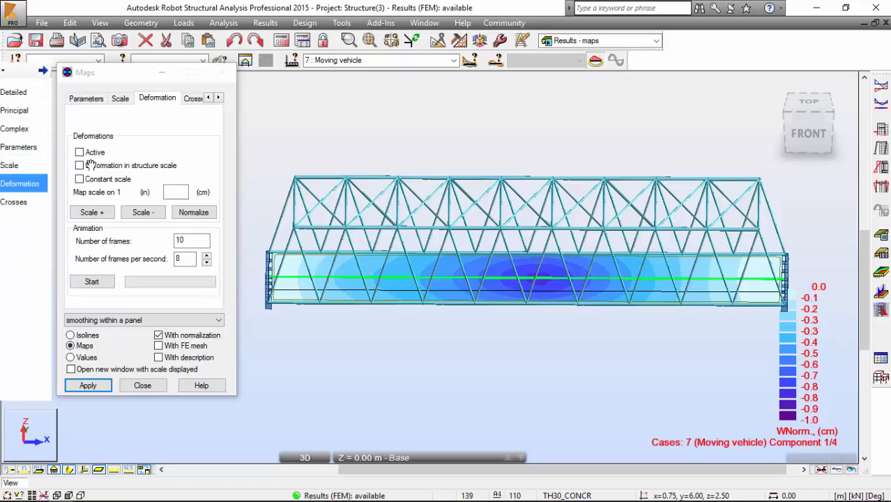
left_click(78, 152)
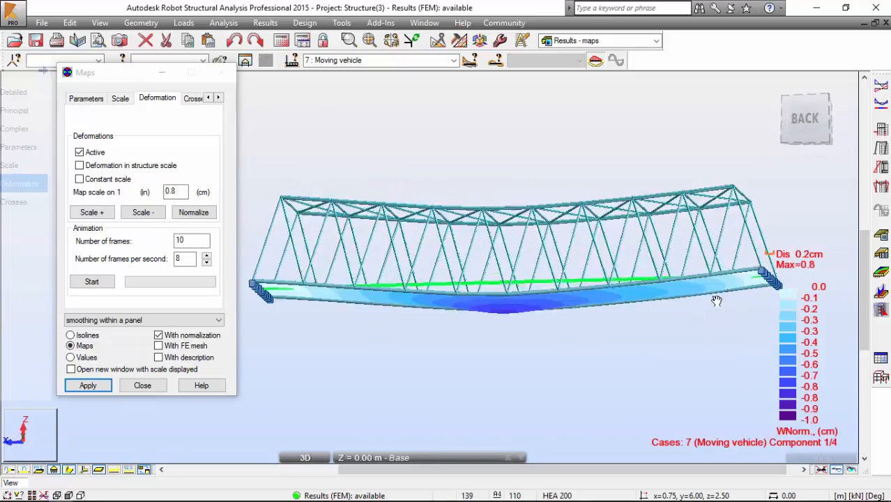
left_click_drag(717, 301, 569, 321)
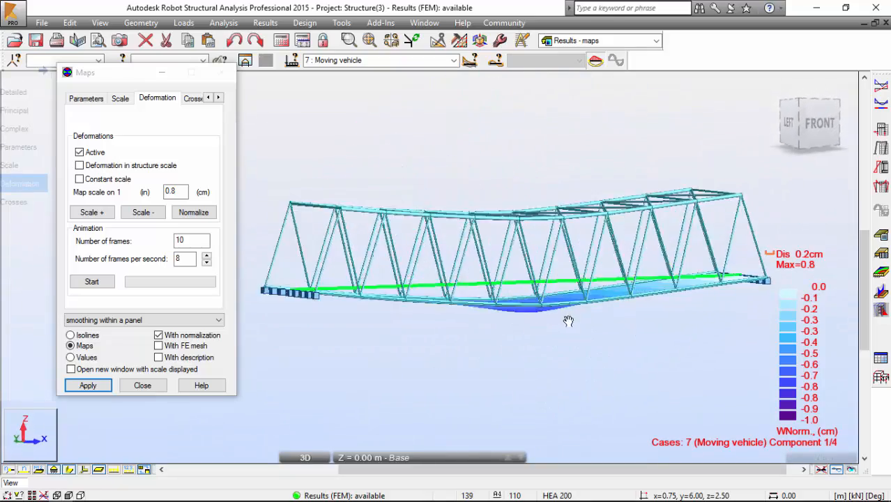
left_click_drag(569, 321, 452, 318)
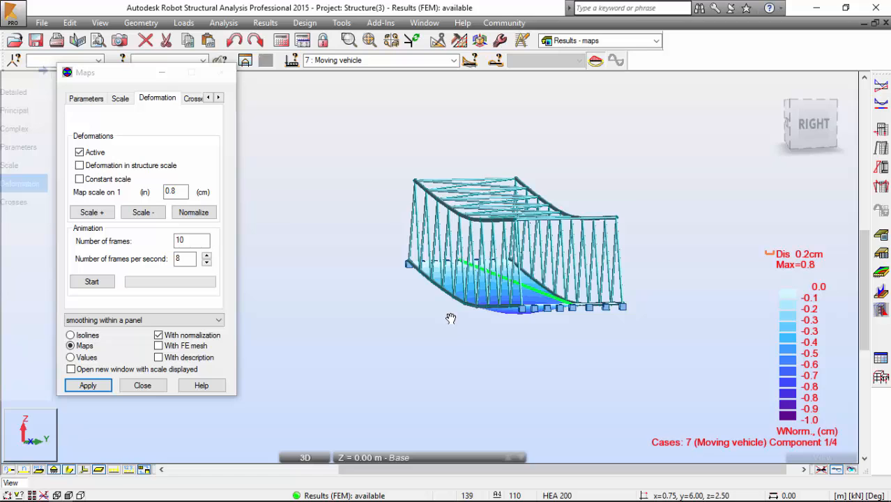
left_click_drag(452, 318, 508, 329)
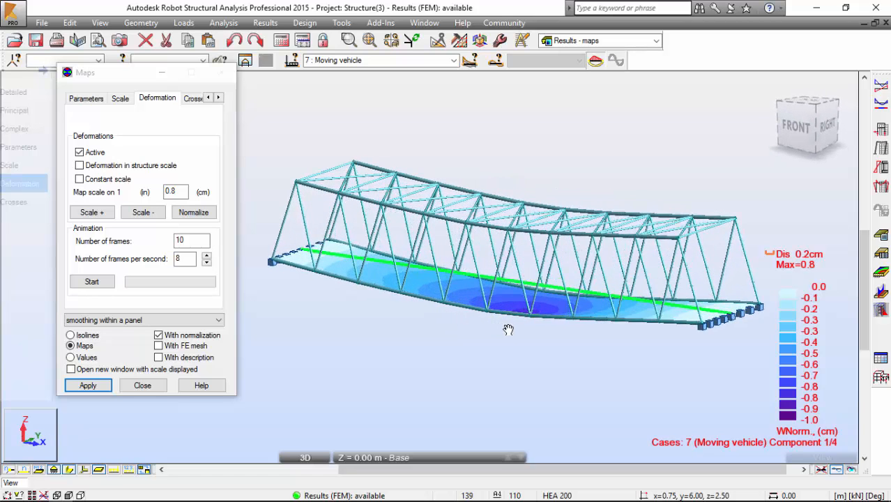
Compare the LL3 displacement map, then return to the Moving vehicle case.
left_click(452, 60)
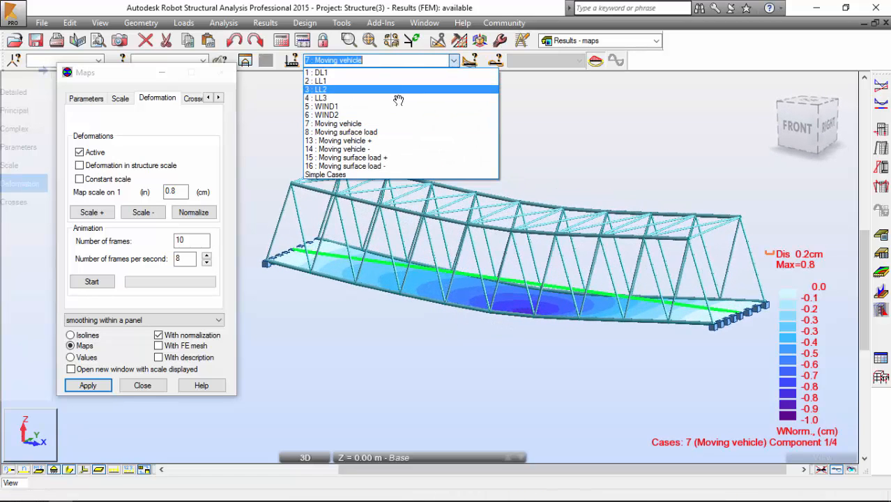
left_click(320, 98)
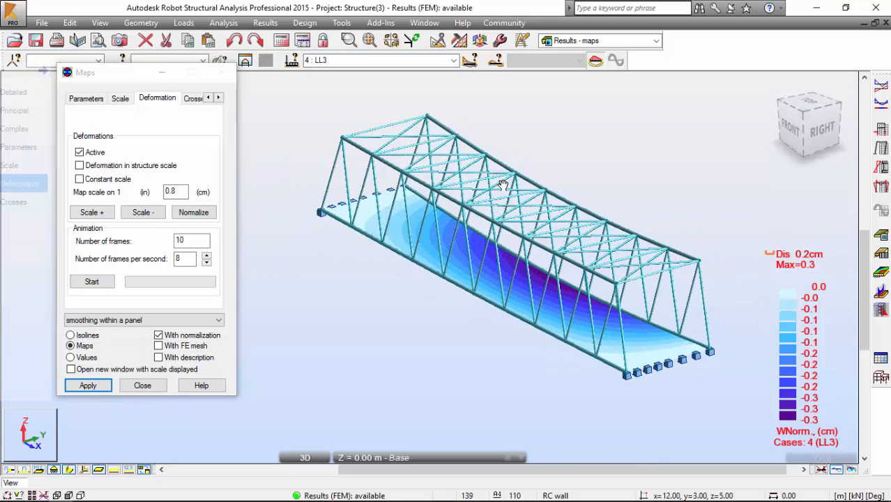
left_click(452, 60)
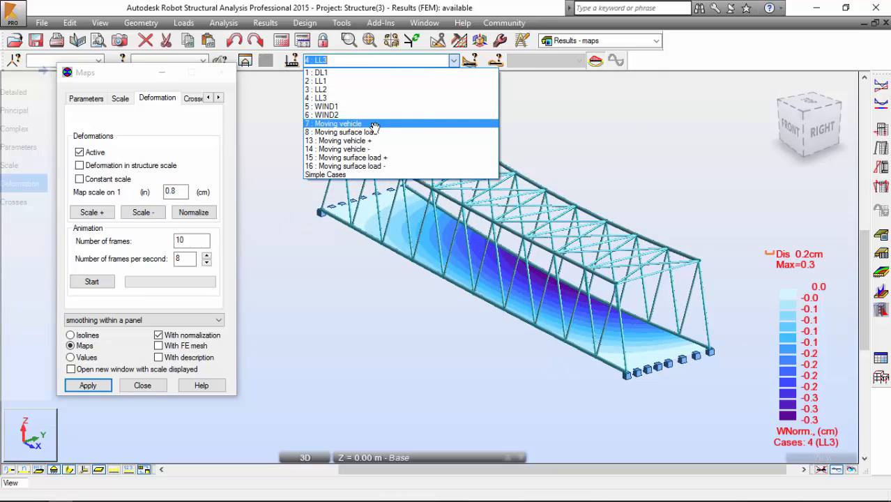
left_click(342, 122)
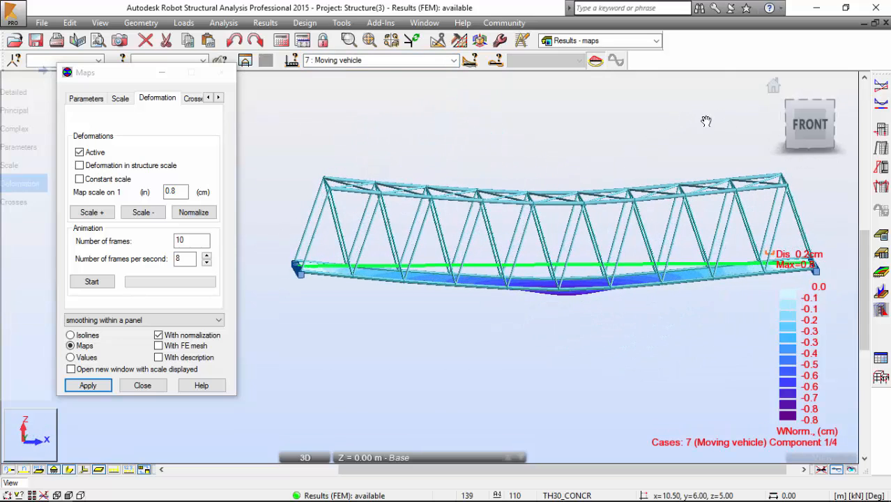
mouse_move(640, 138)
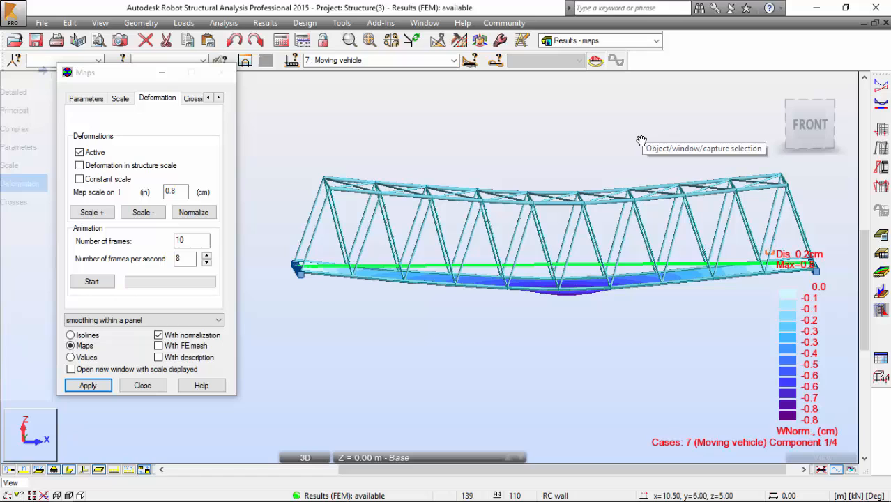
left_click(184, 22)
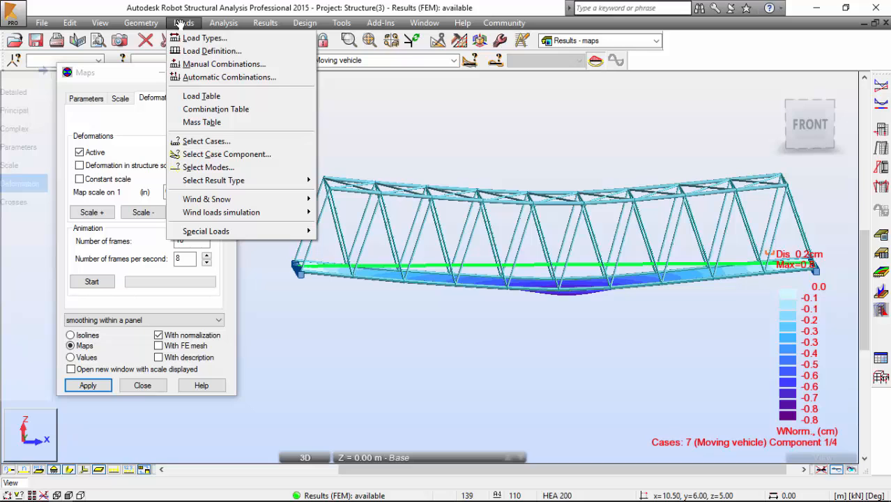
Open the Moving vehicle case component controls and start the deformation animation.
left_click(226, 153)
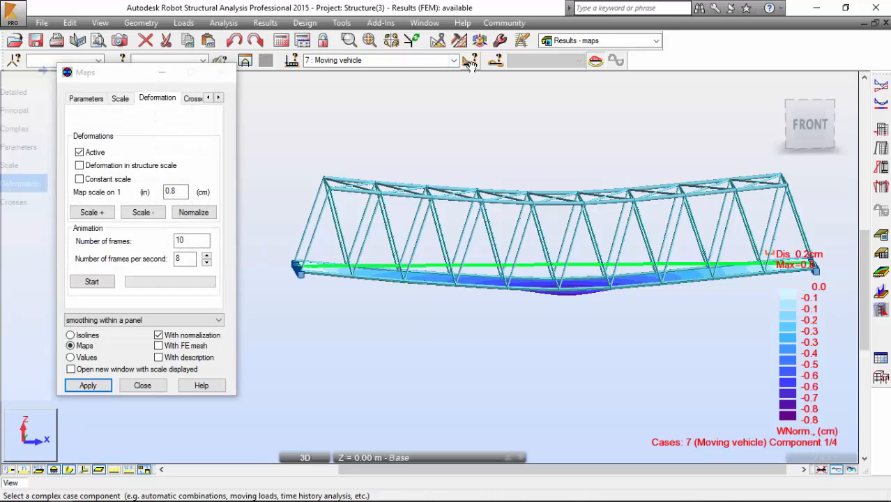
left_click(471, 62)
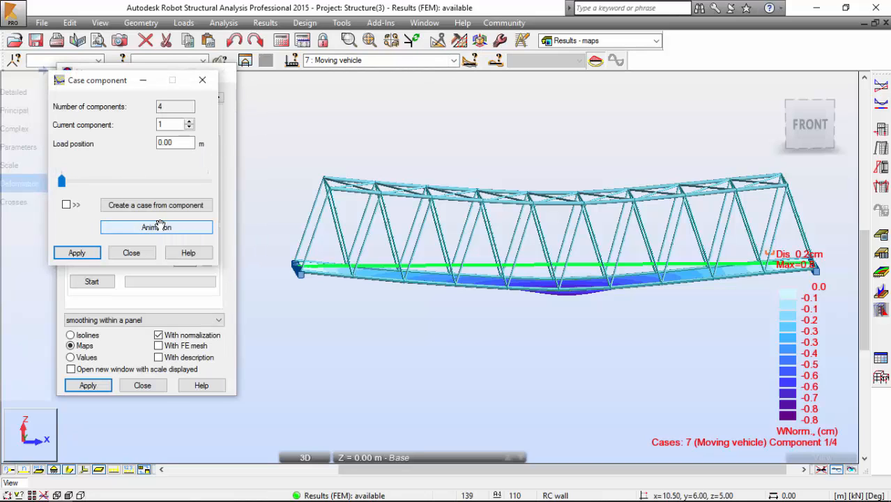
left_click(157, 227)
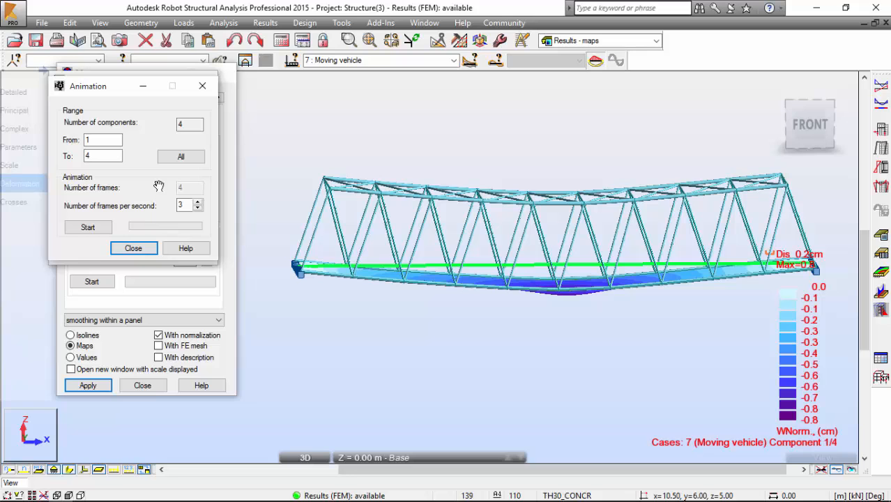
left_click(88, 228)
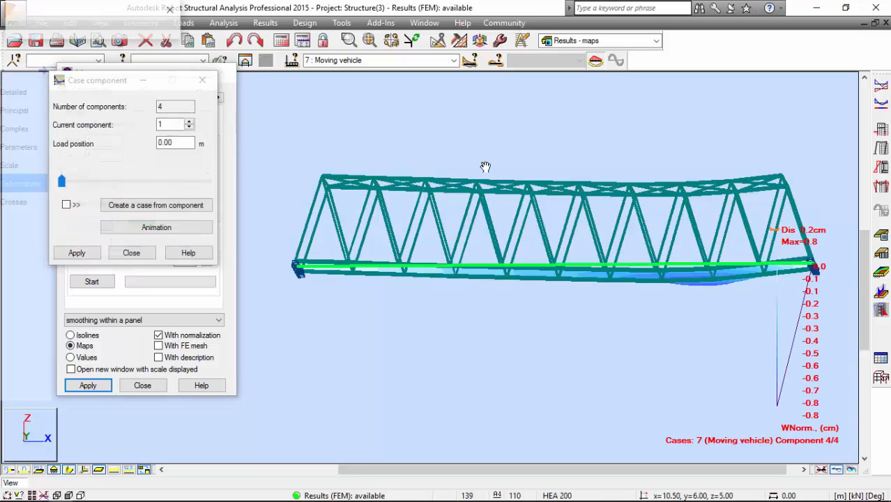
Play the vehicle-crossing animation through component 4 of 4 and close the case component dialog.
left_click(92, 282)
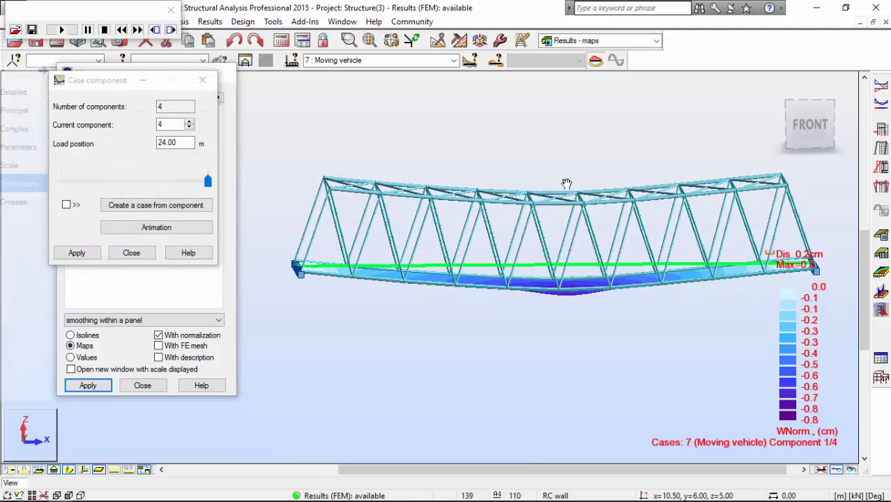
left_click(156, 226)
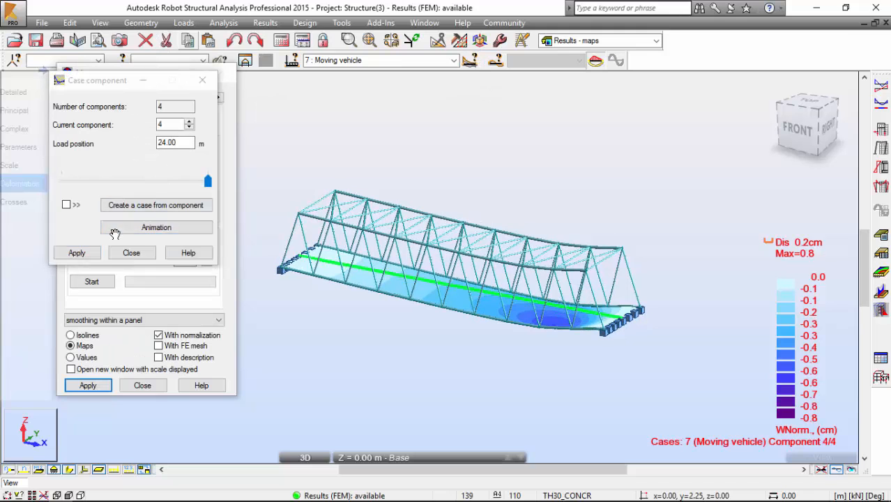
left_click(156, 226)
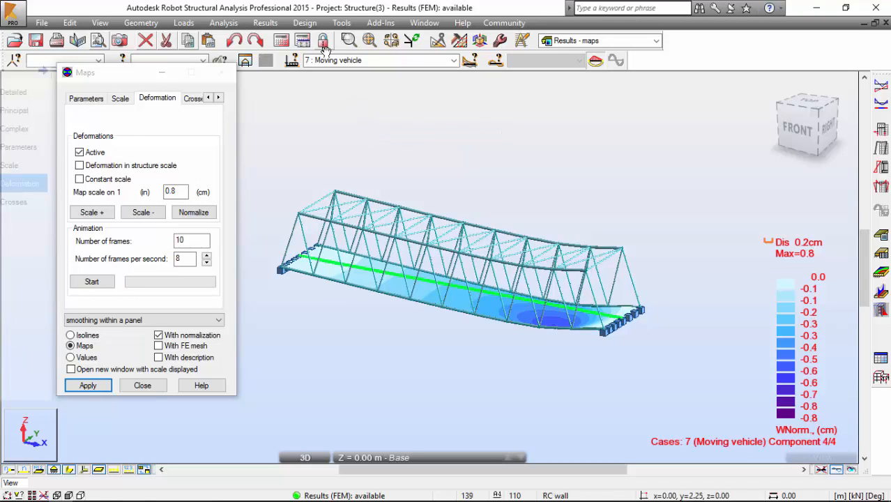
Deactivate the deformed shape and displacement map, then close the Maps dialog.
left_click(208, 98)
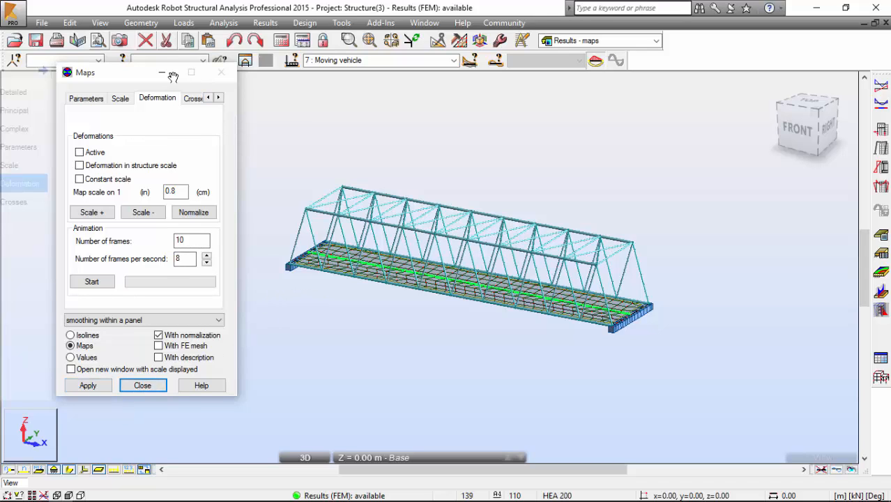
left_click(142, 385)
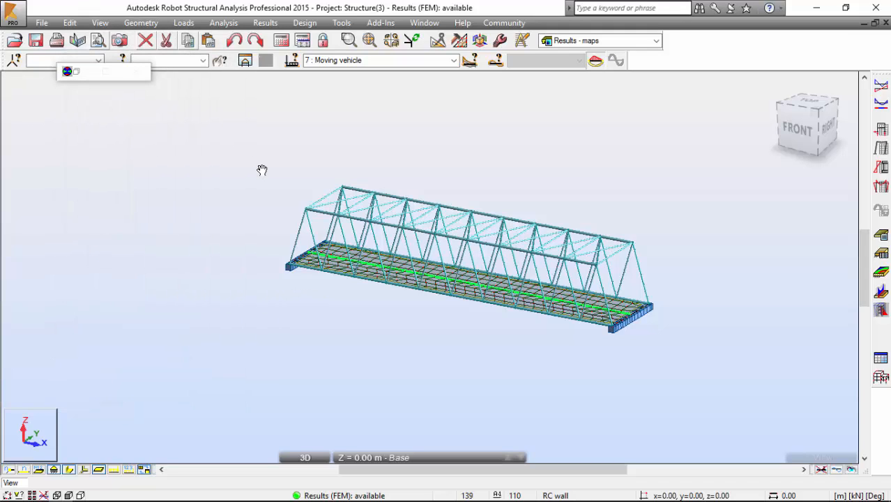